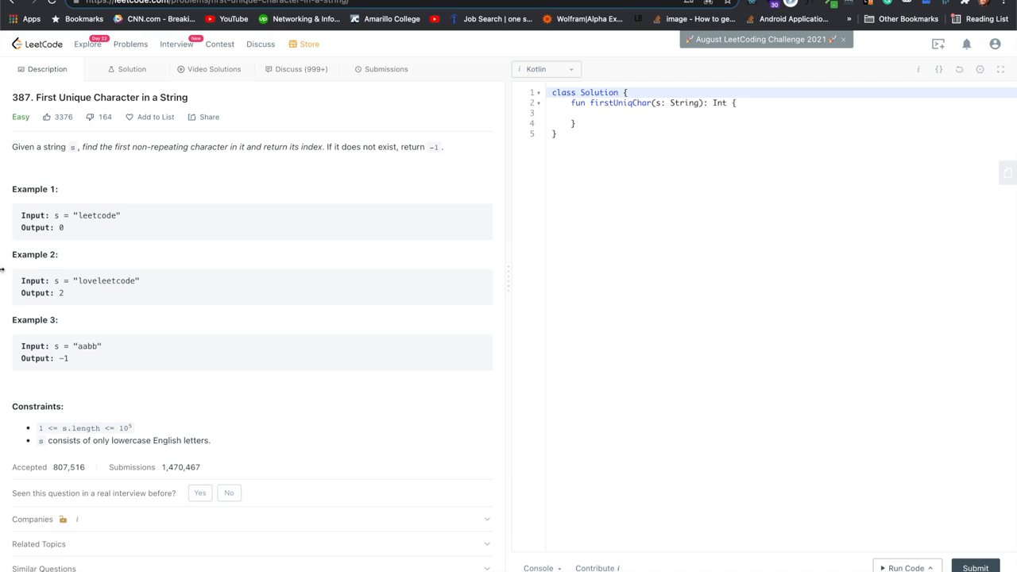
mouse_move(216, 147)
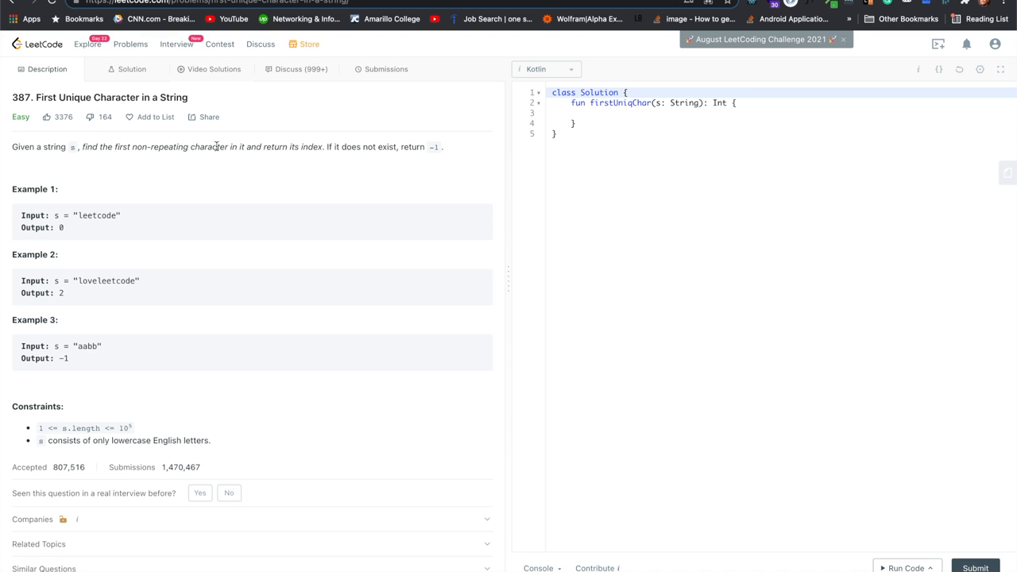
Step: Review the problem statement, marking the first character of the example input 'leetcode'
drag(172, 147, 321, 146)
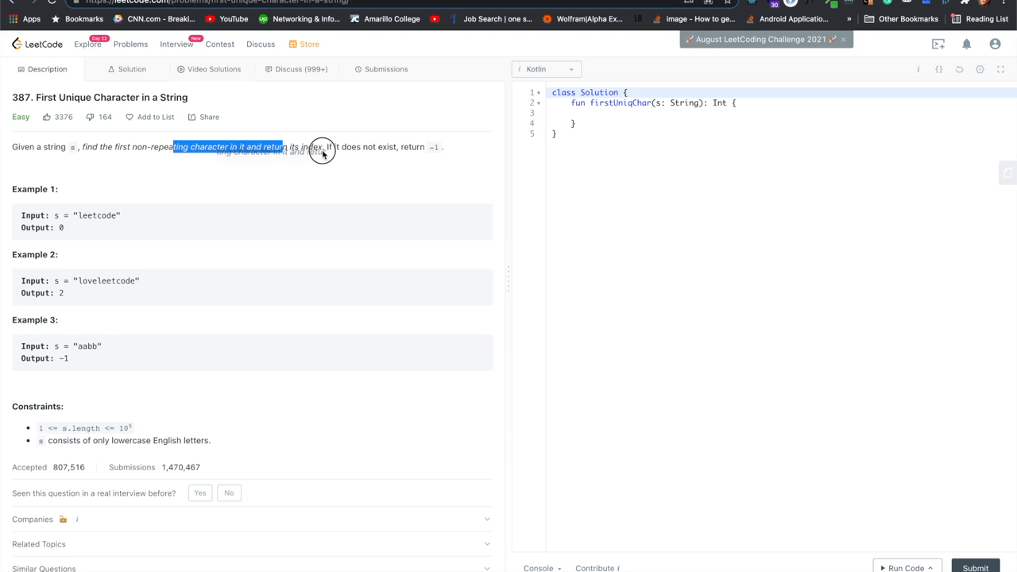
click(321, 151)
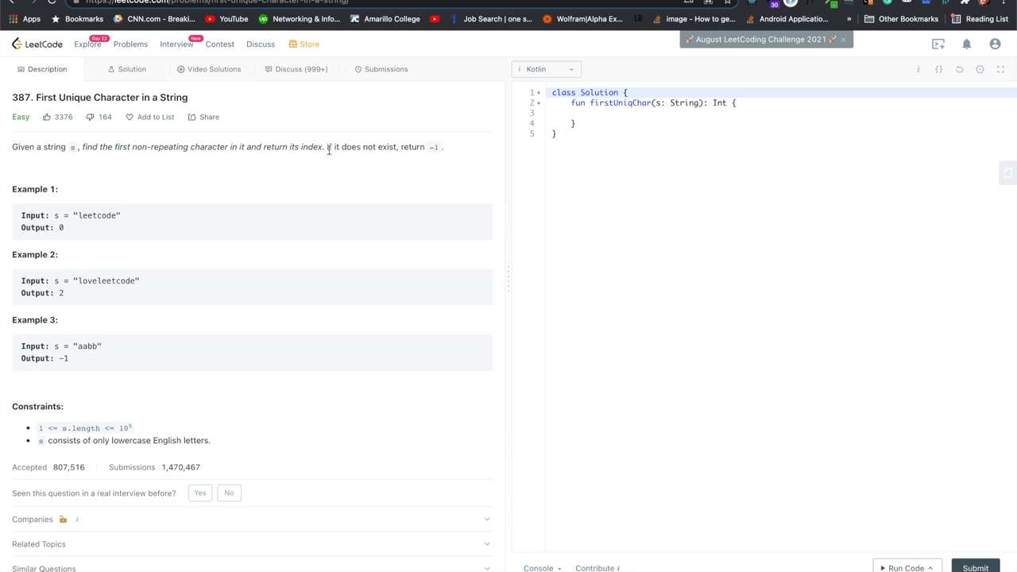
mouse_move(417, 168)
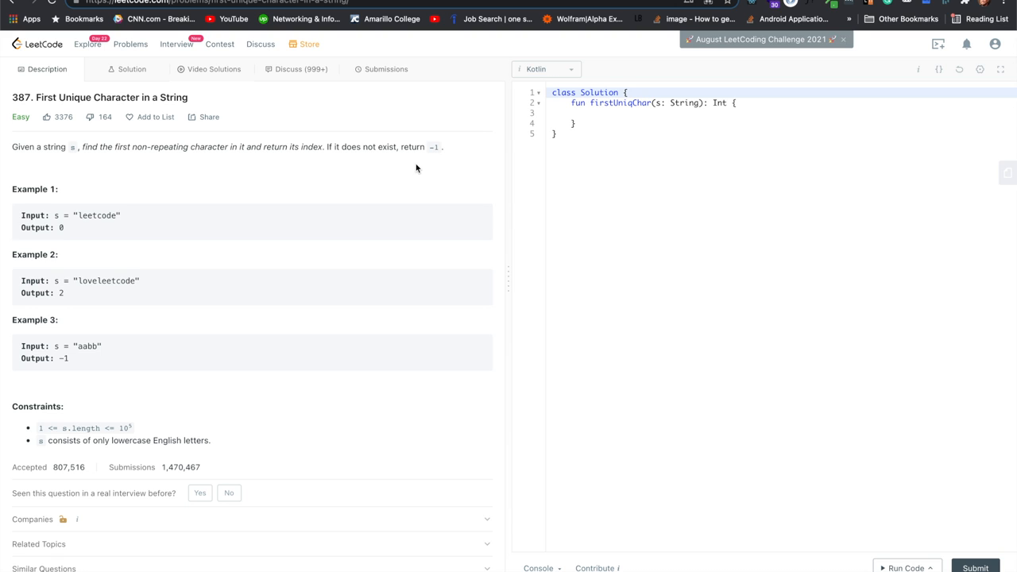
mouse_move(404, 162)
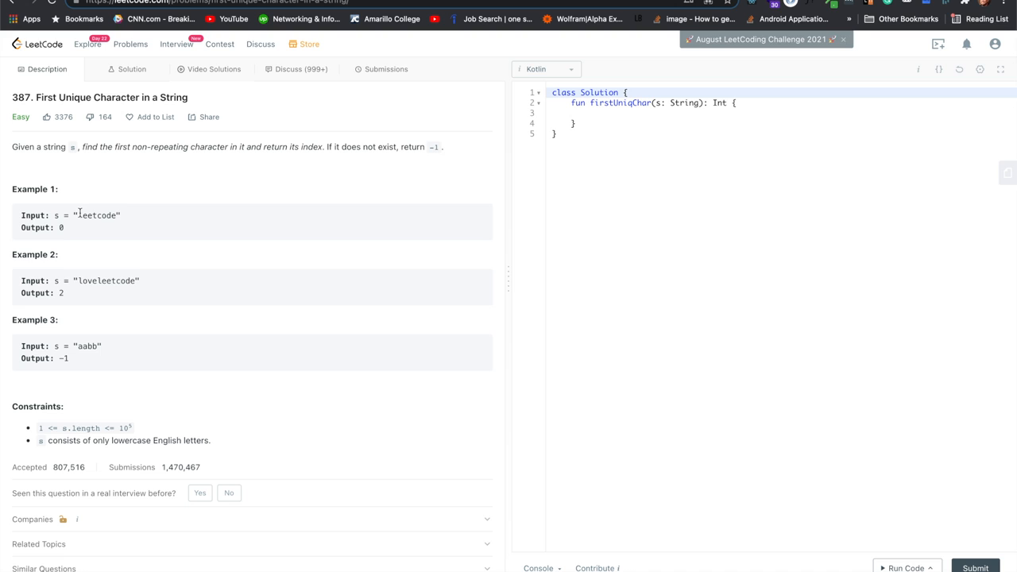
mouse_move(79, 214)
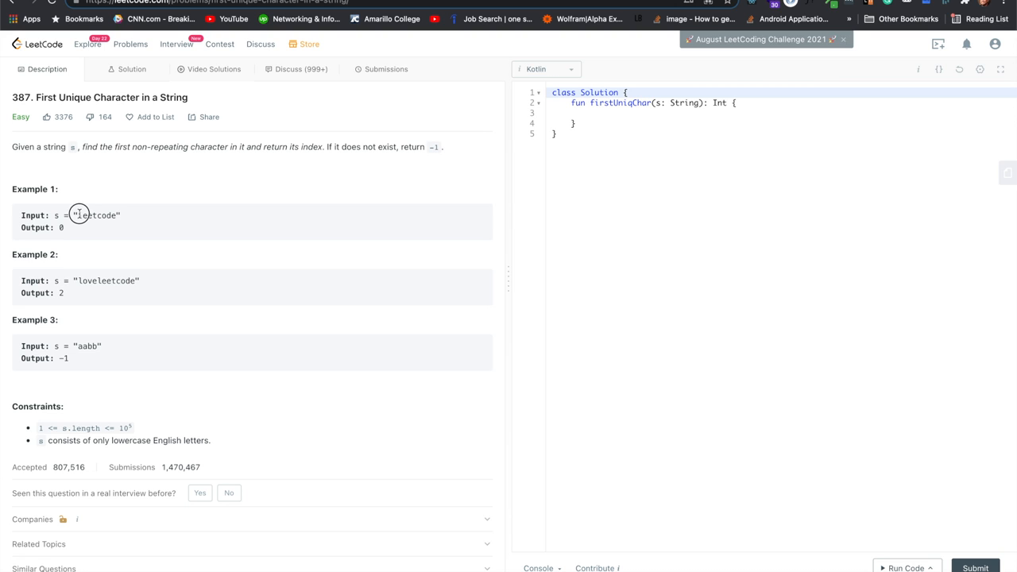
double_click(80, 217)
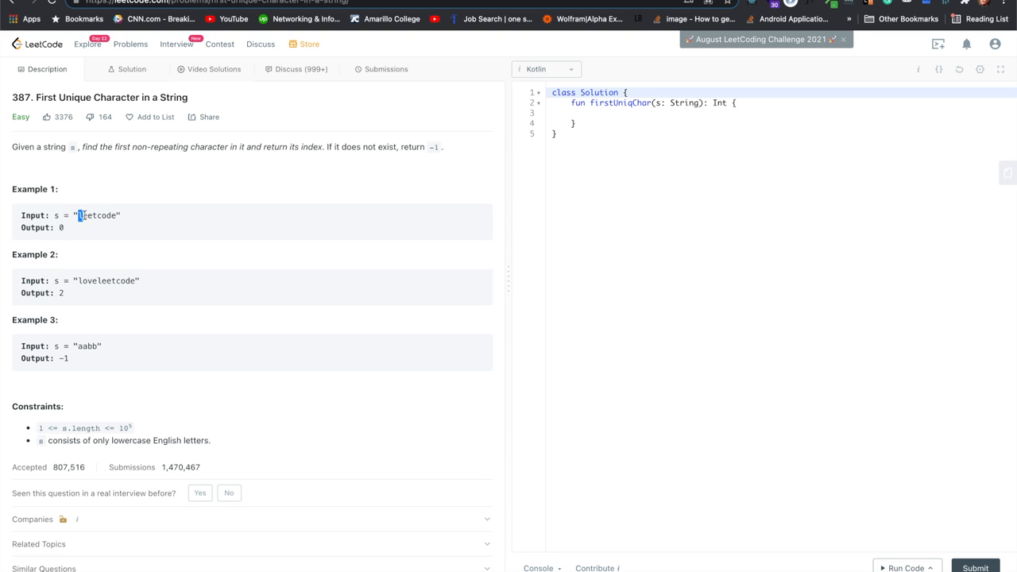
double_click(61, 227)
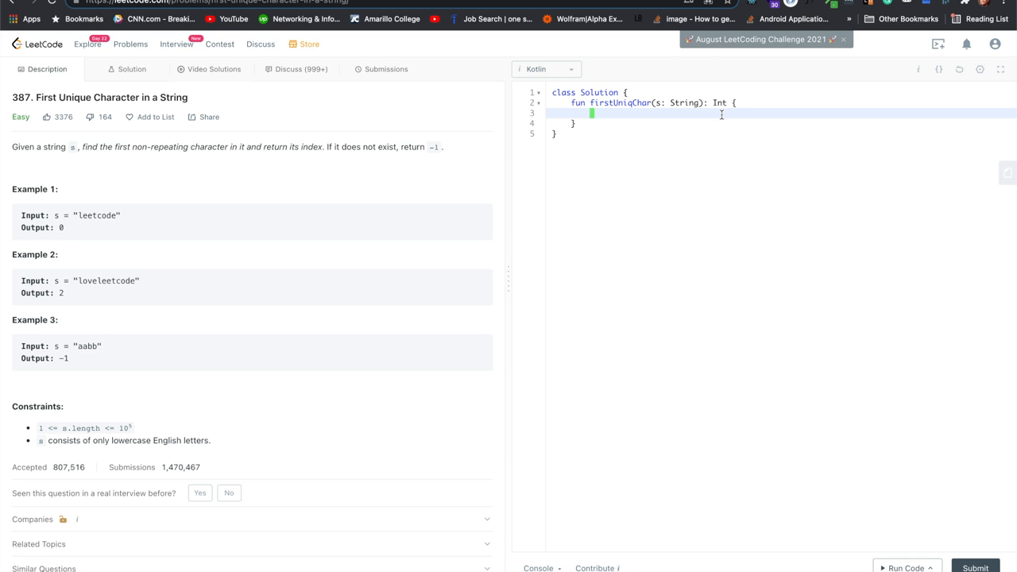
Step: Declare val map = HashMap<Char, Int>() in firstUniqChar and begin a loop line below it
text(i)
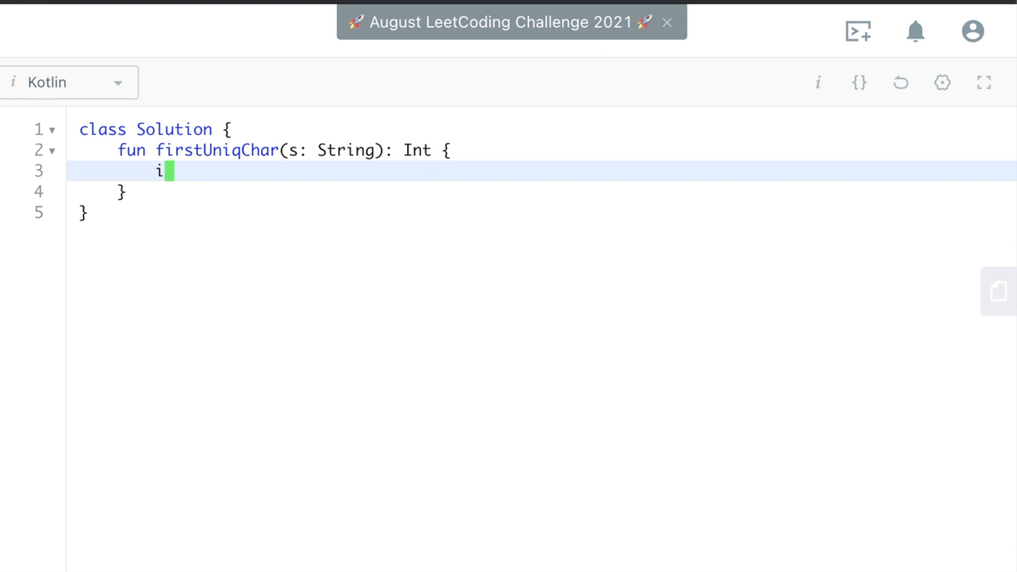
text(val map =)
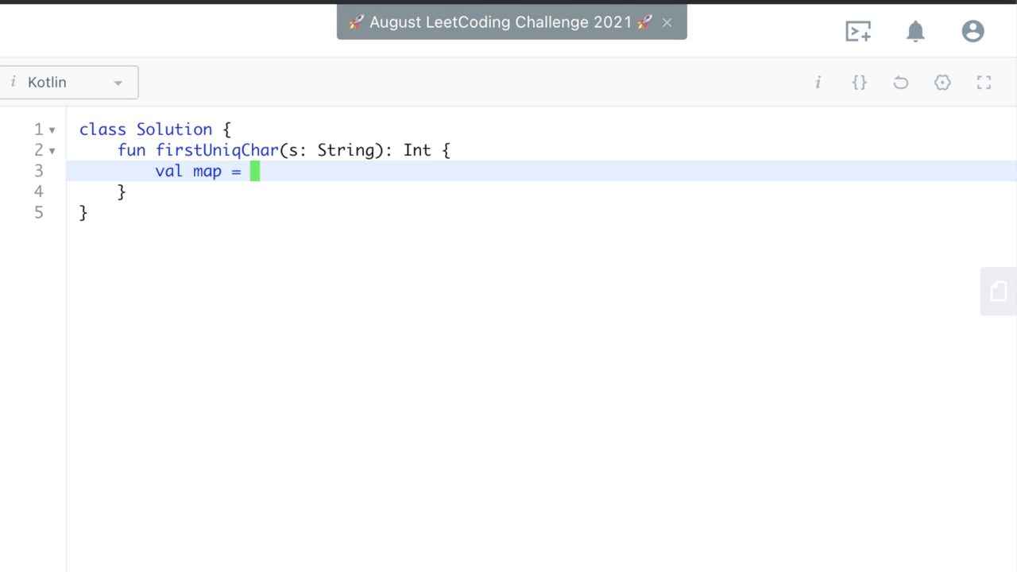
text(HashMap)
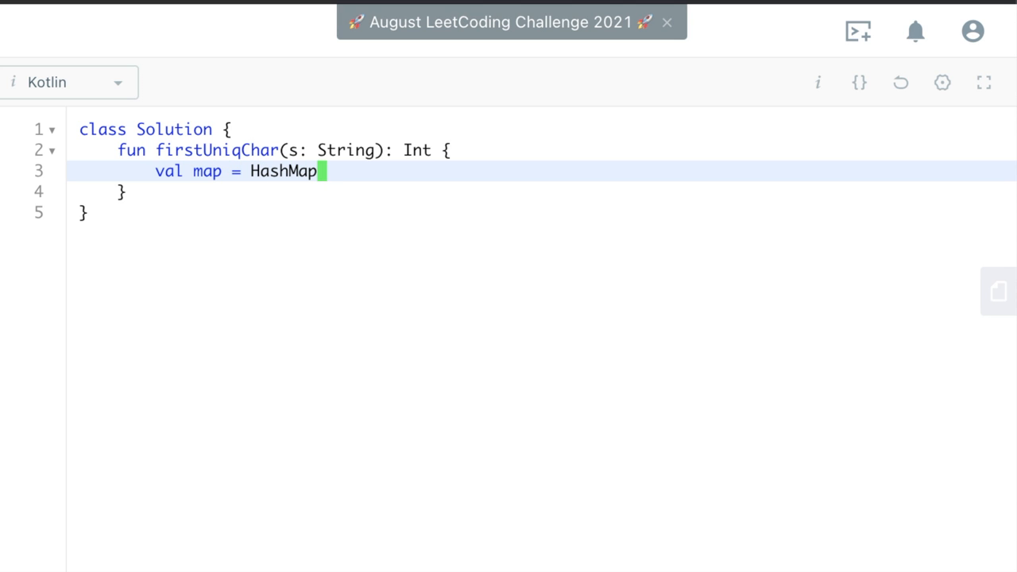
text(<)
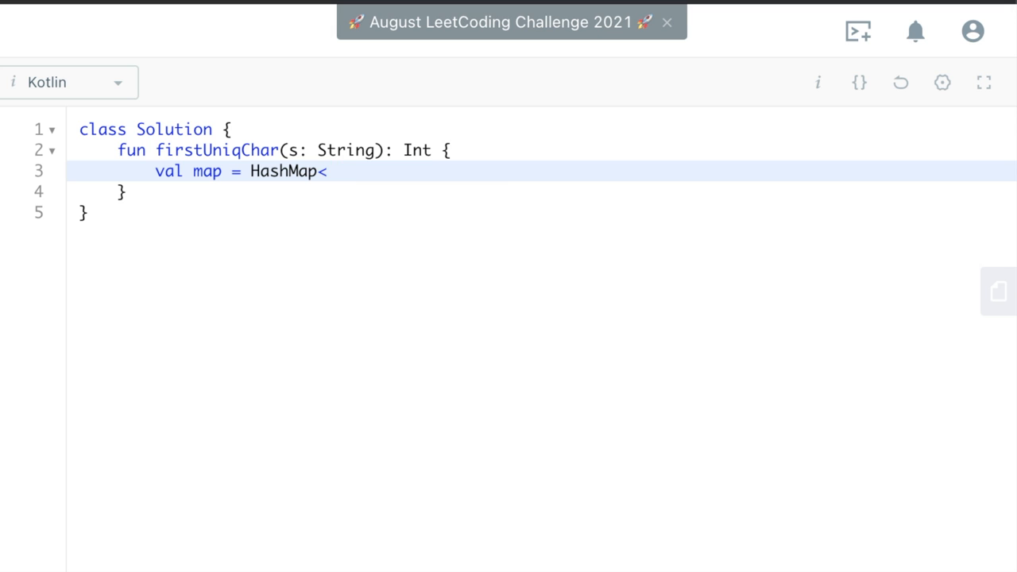
text(Char, Int)
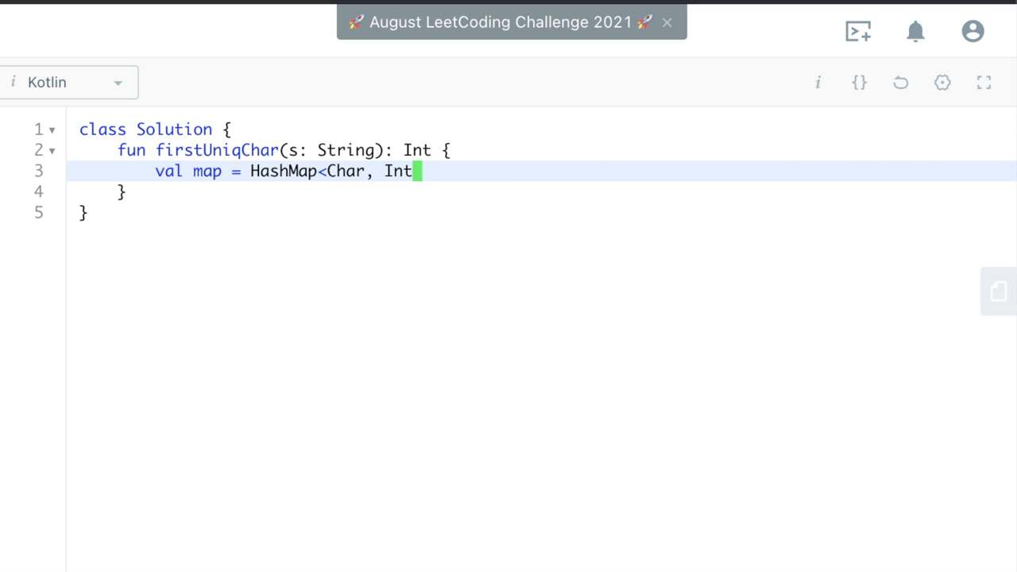
text(>())
text(for)
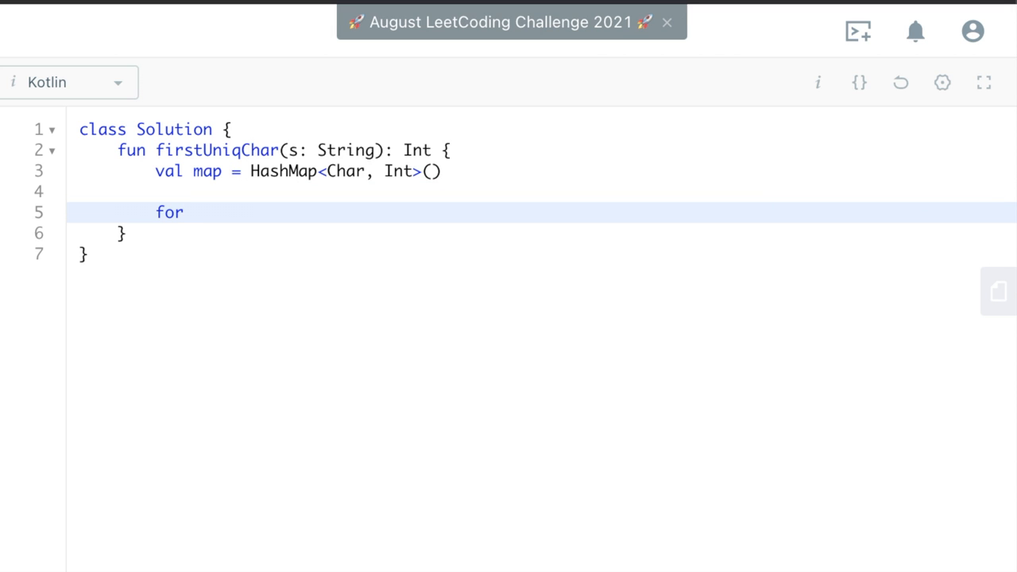
text((i)
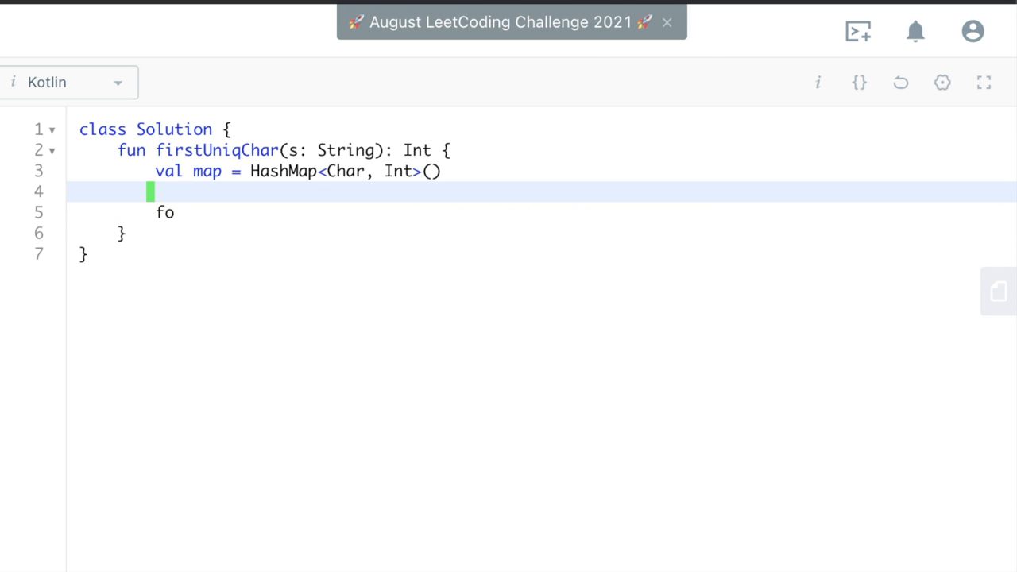
Step: Add val sArray = s.toCharArray() above the loop stub and begin the for( line
key(enter)
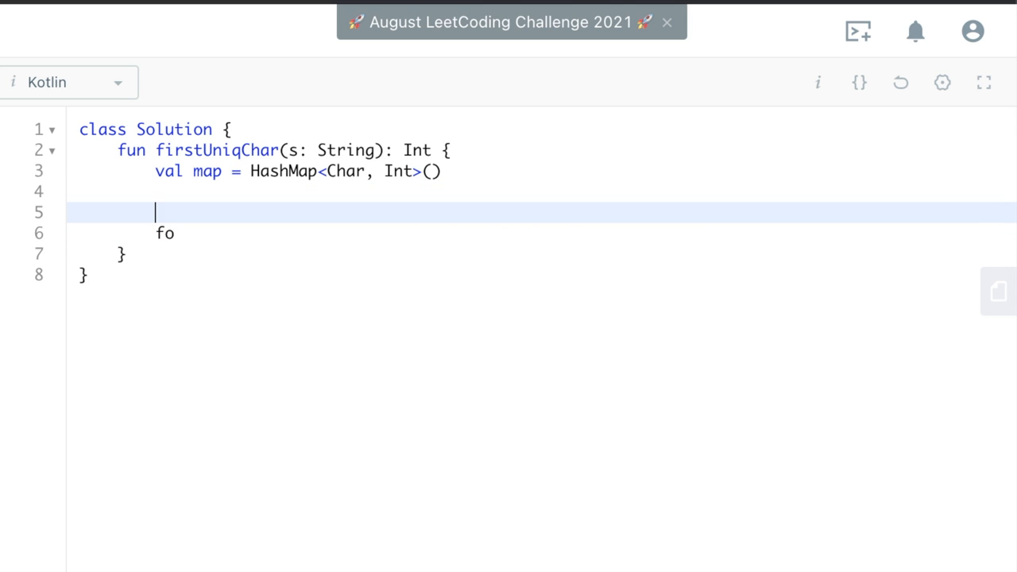
text(val)
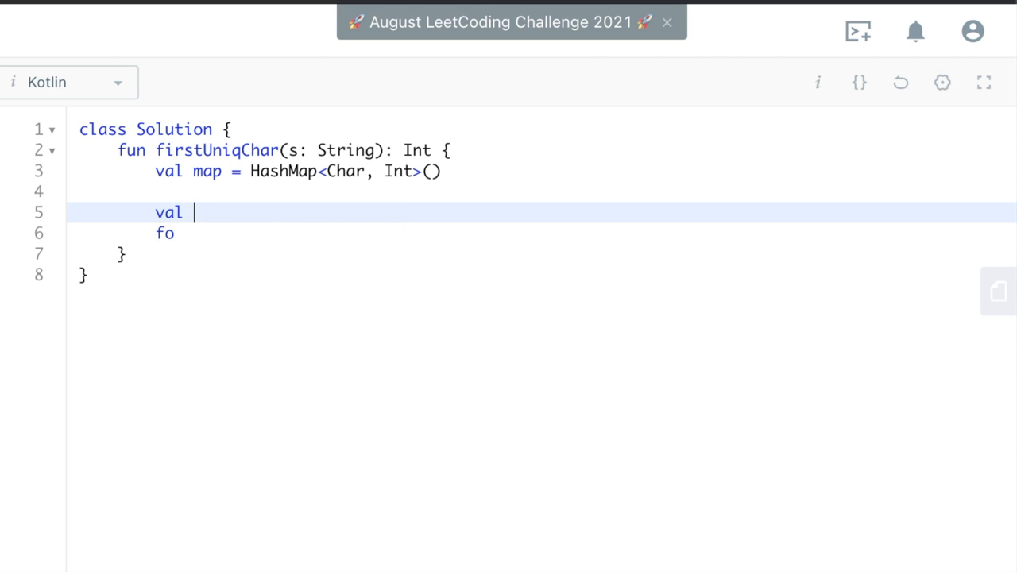
text(sArray =)
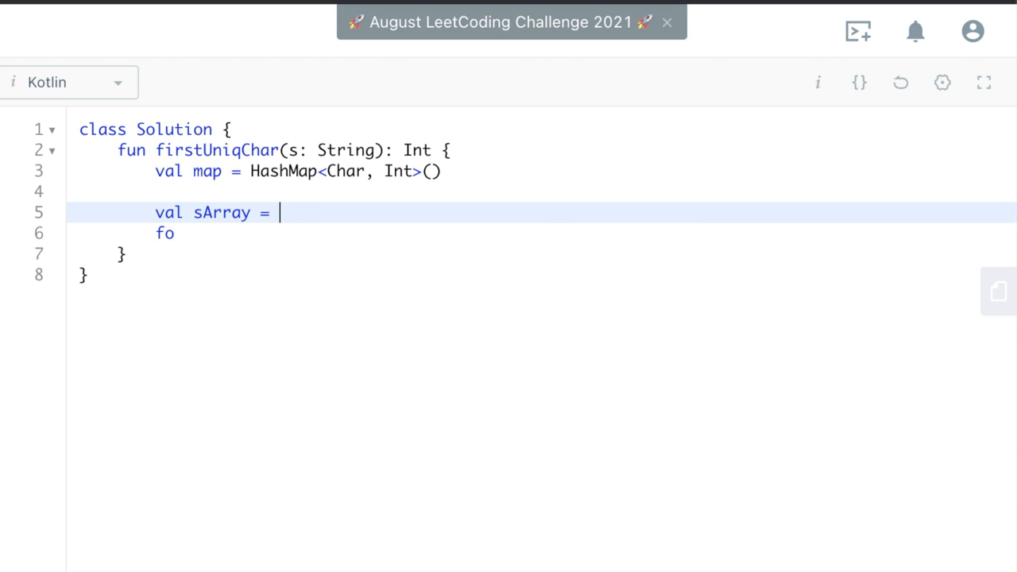
text(t)
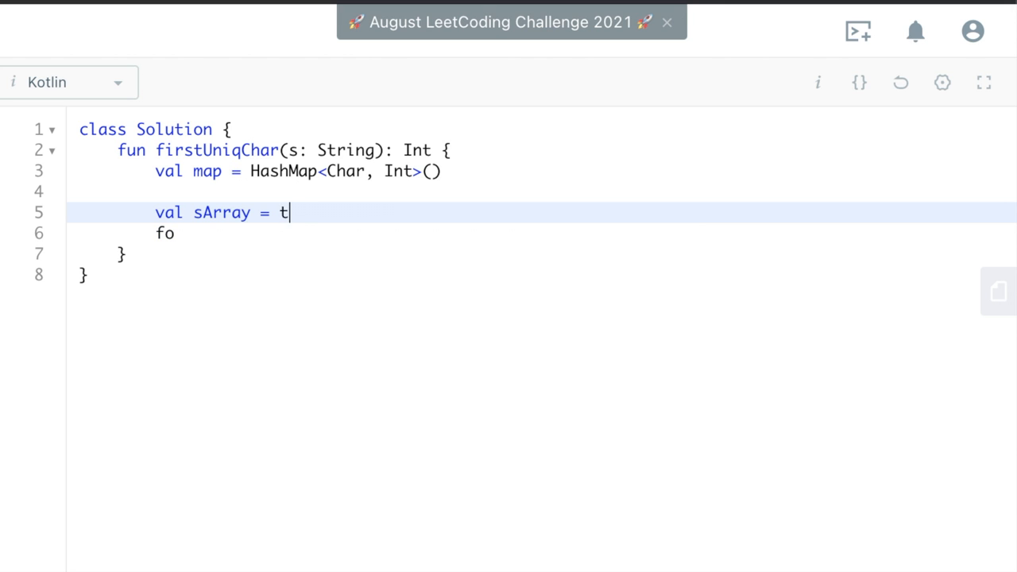
text(s.t)
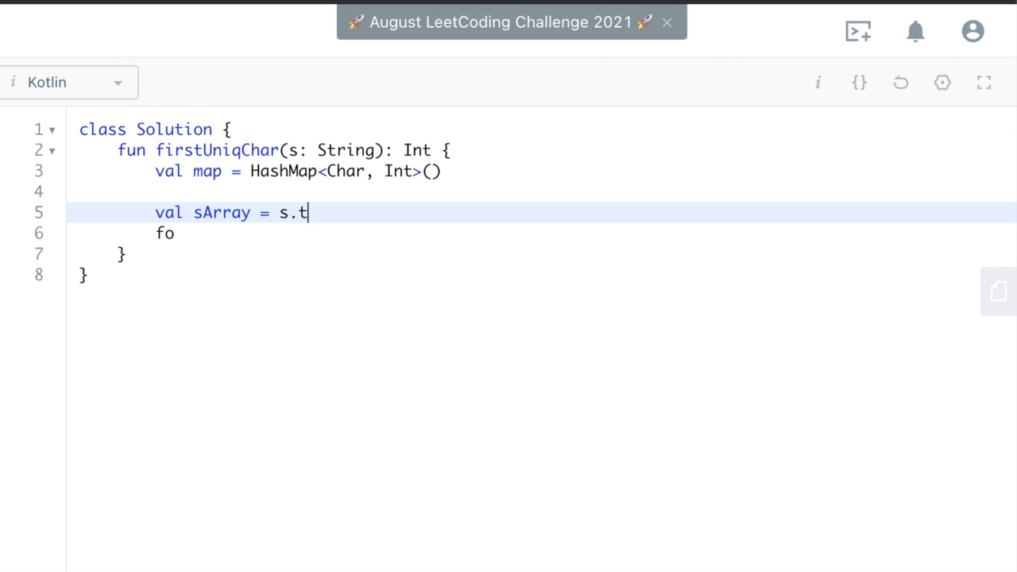
text(oChar)
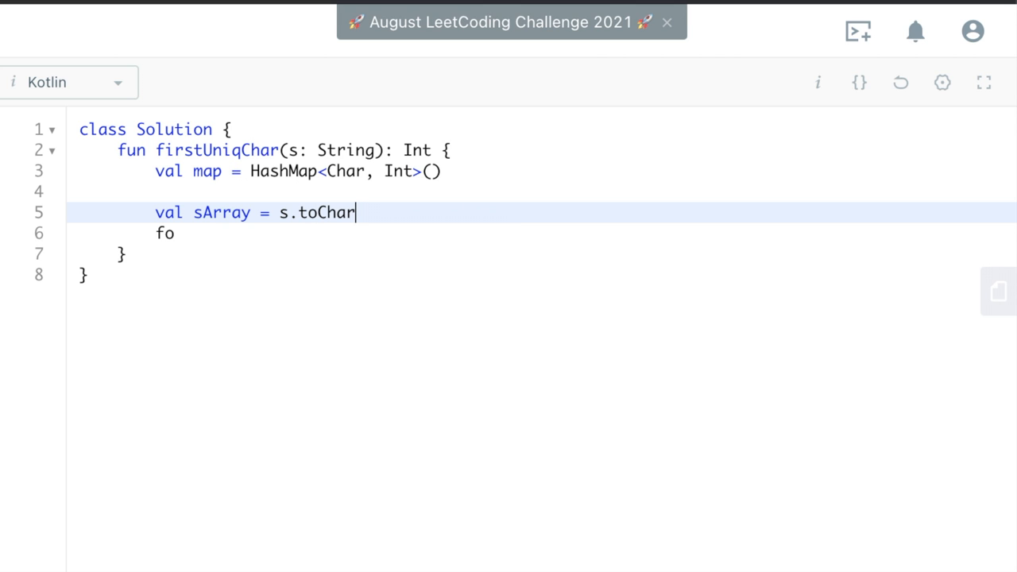
text(Array())
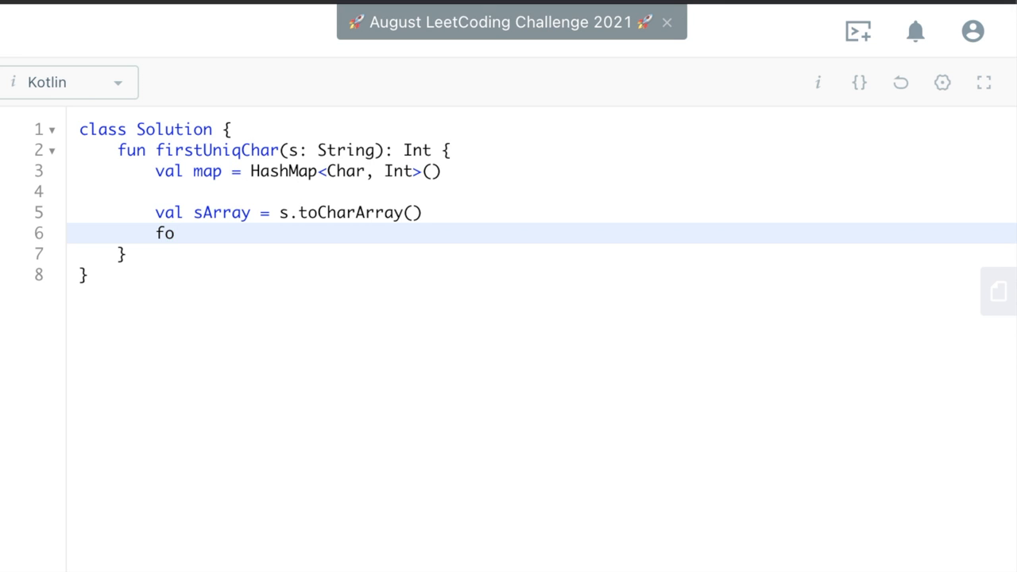
text(r())
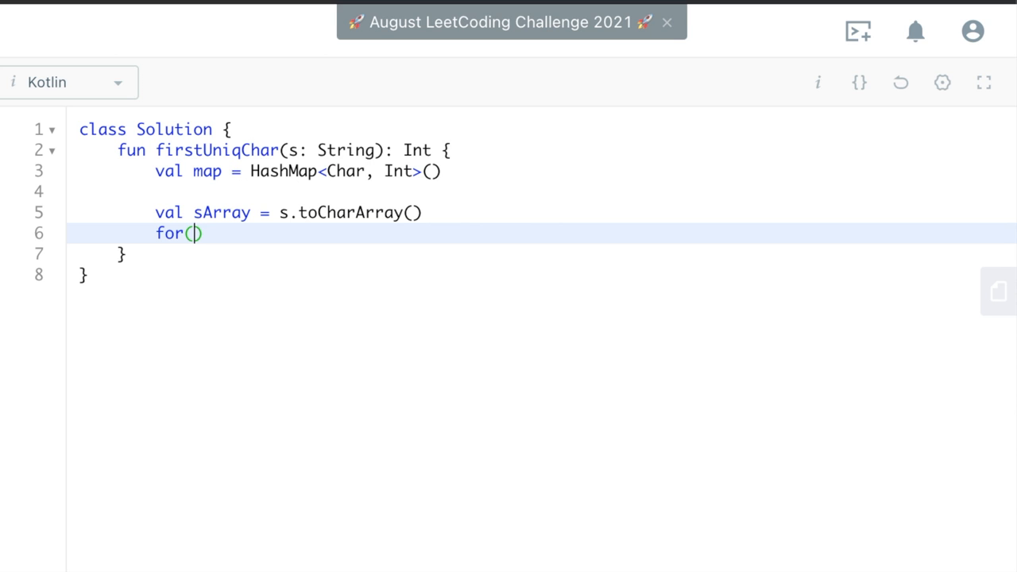
Step: Loop for(c in sArray) and start the assignment map[c] =
text(c in)
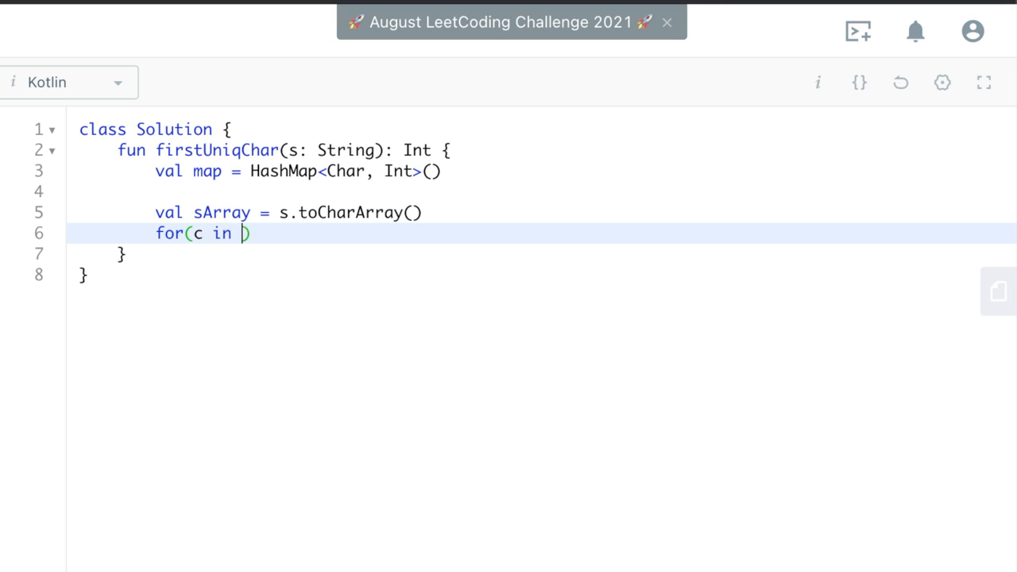
text(sArray)
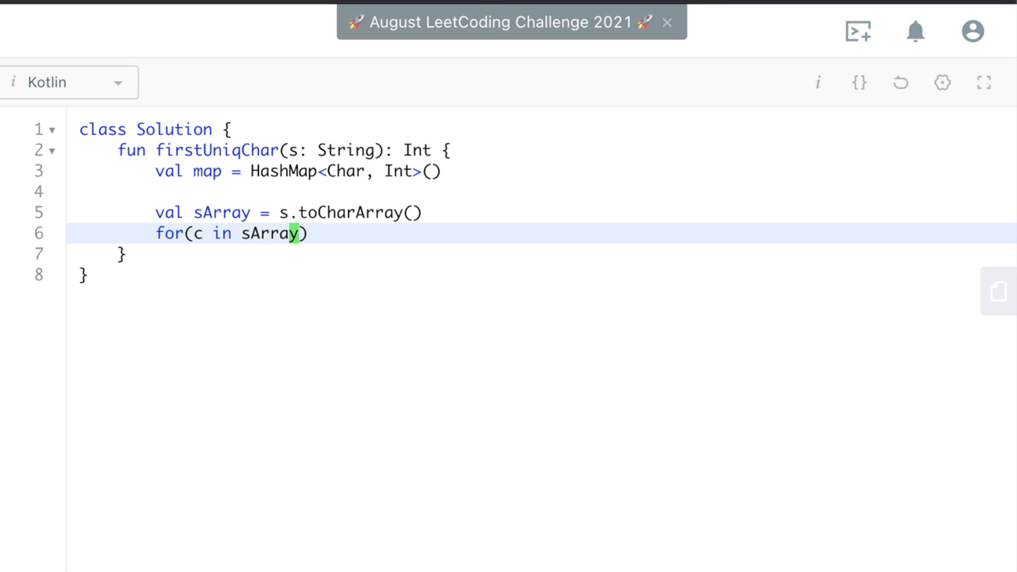
text({)
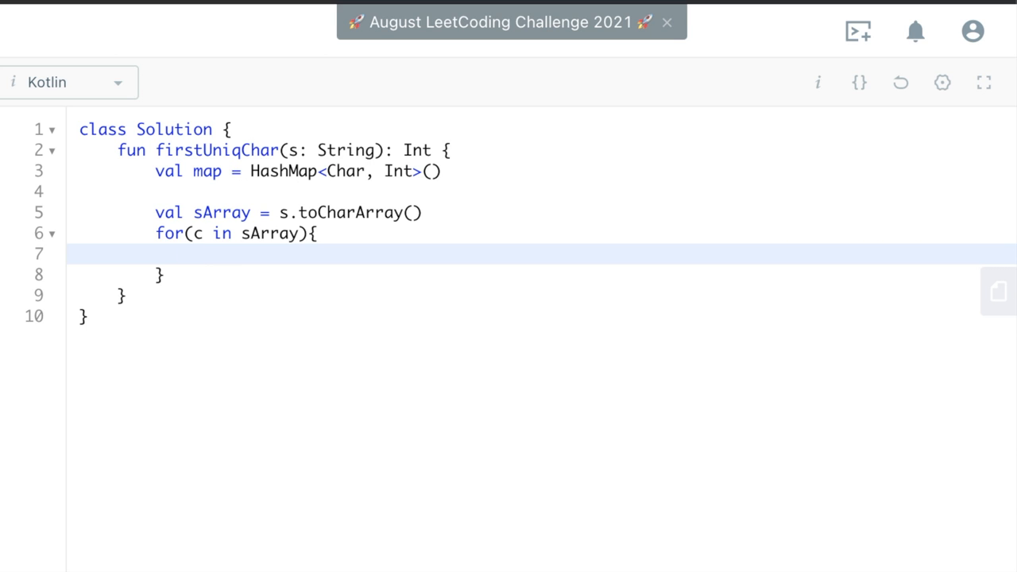
text(ma)
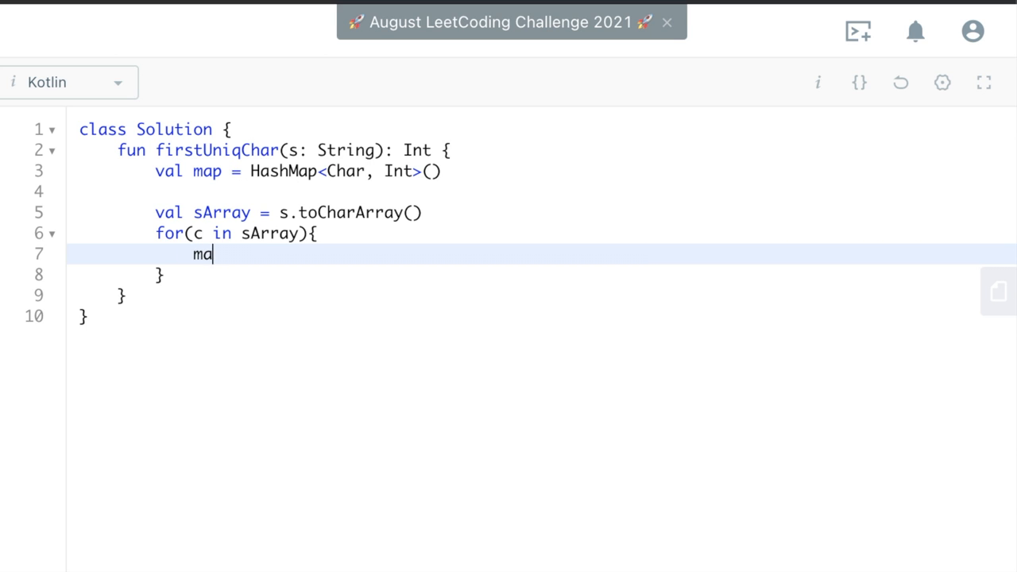
text(p[c])
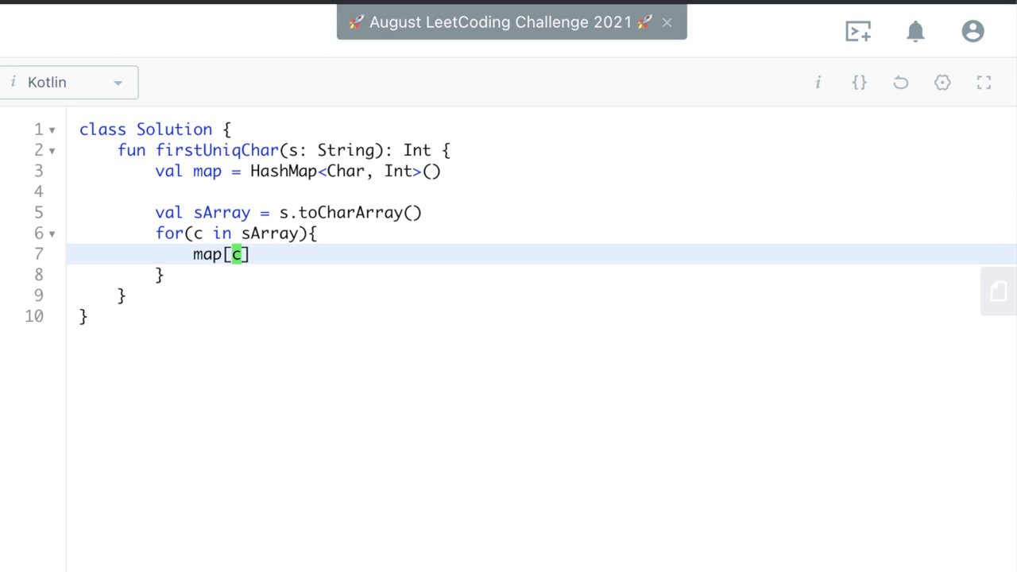
text(=)
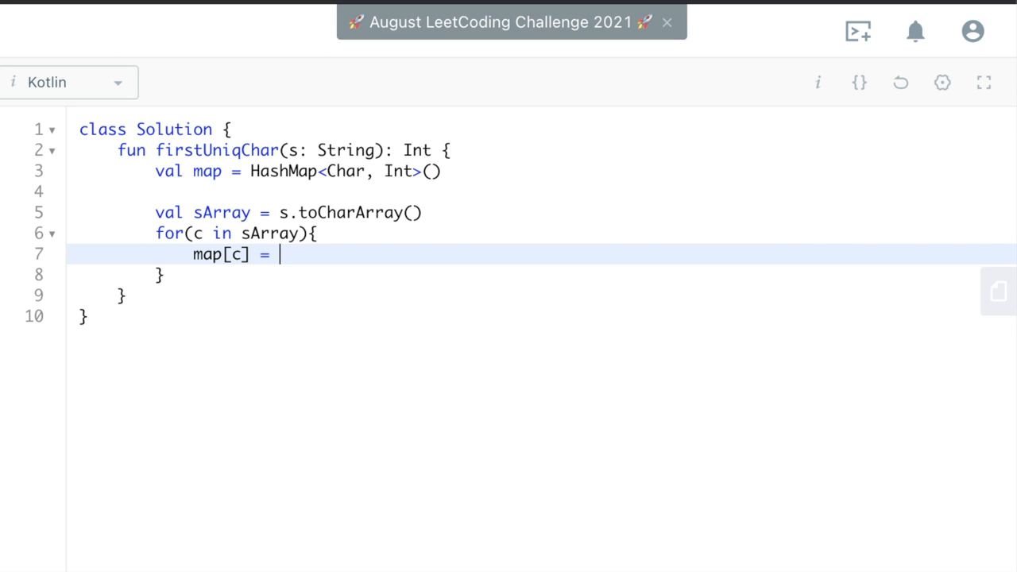
Step: Complete the count as map.getOrDefault(c, 0) + 1
text(m)
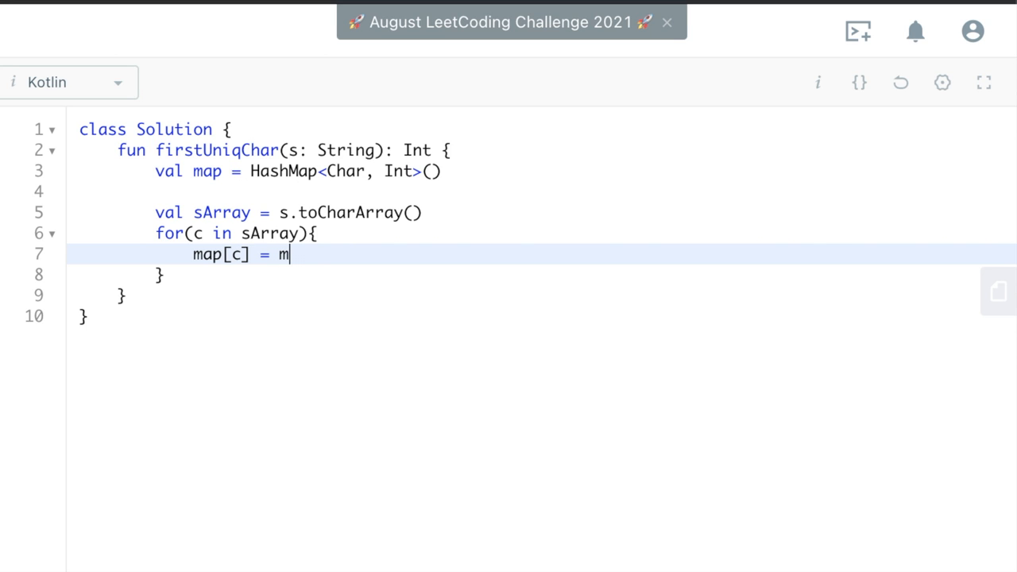
text(ap.getOrDe)
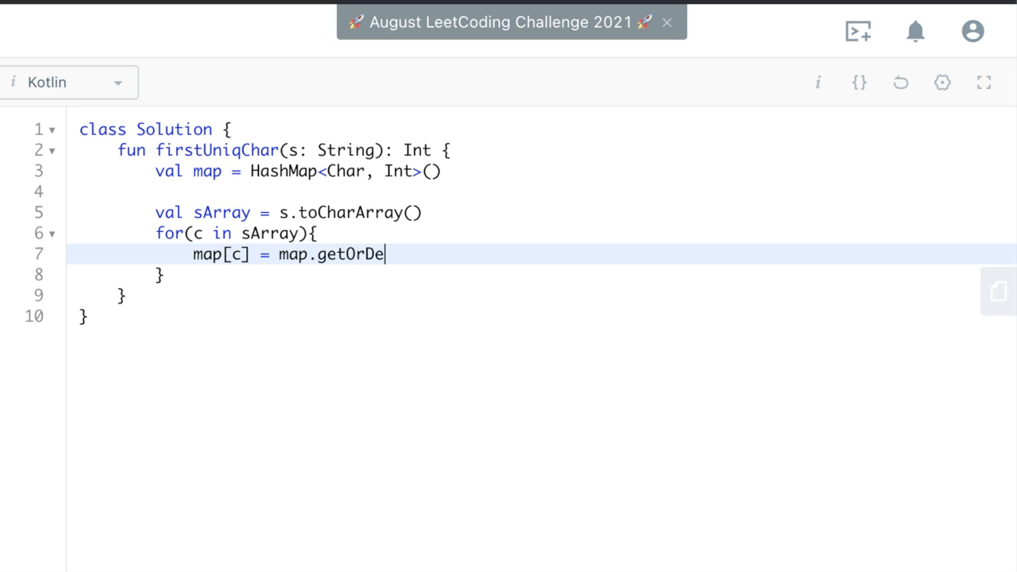
text(fault)
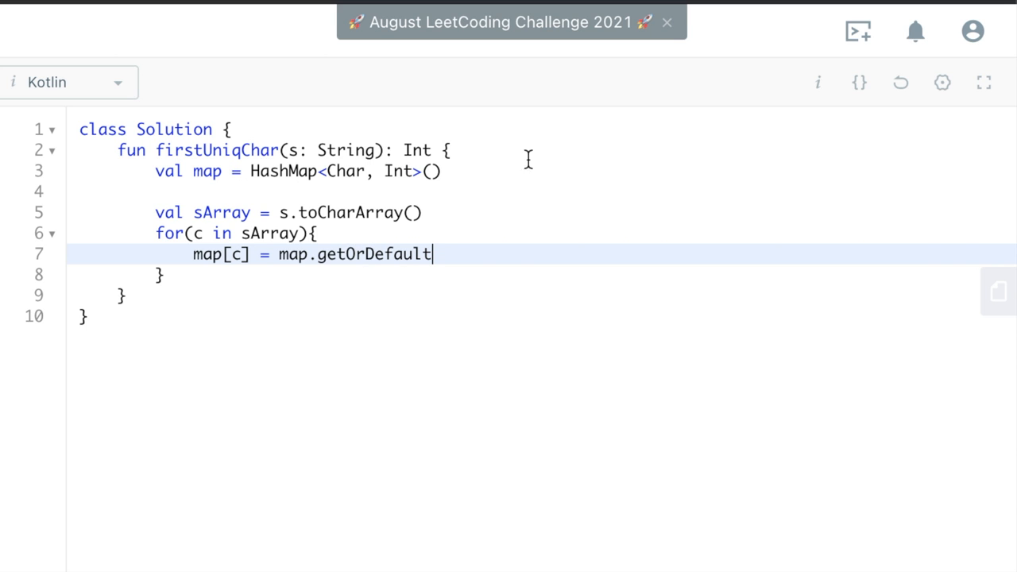
text(())
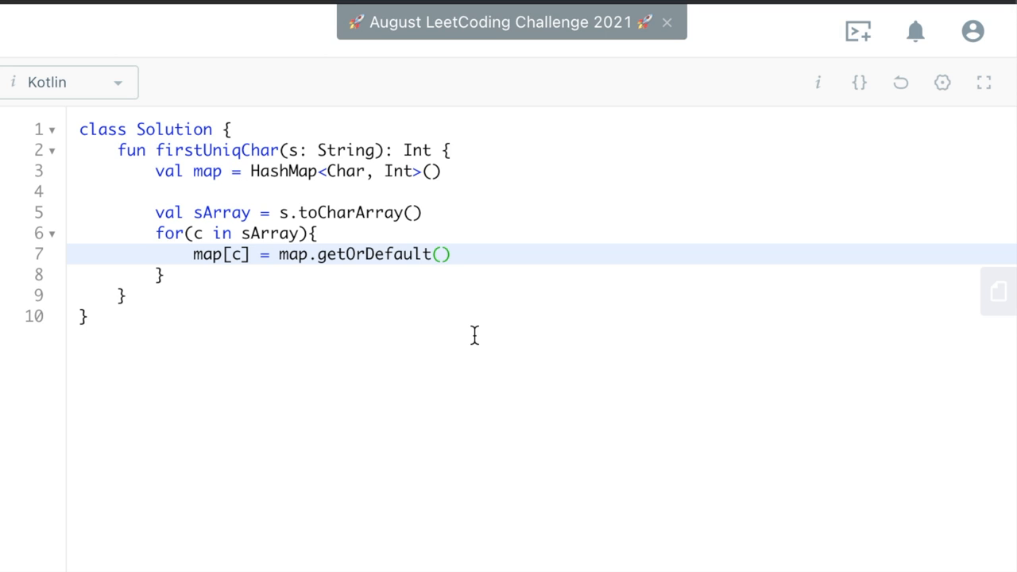
text(c)
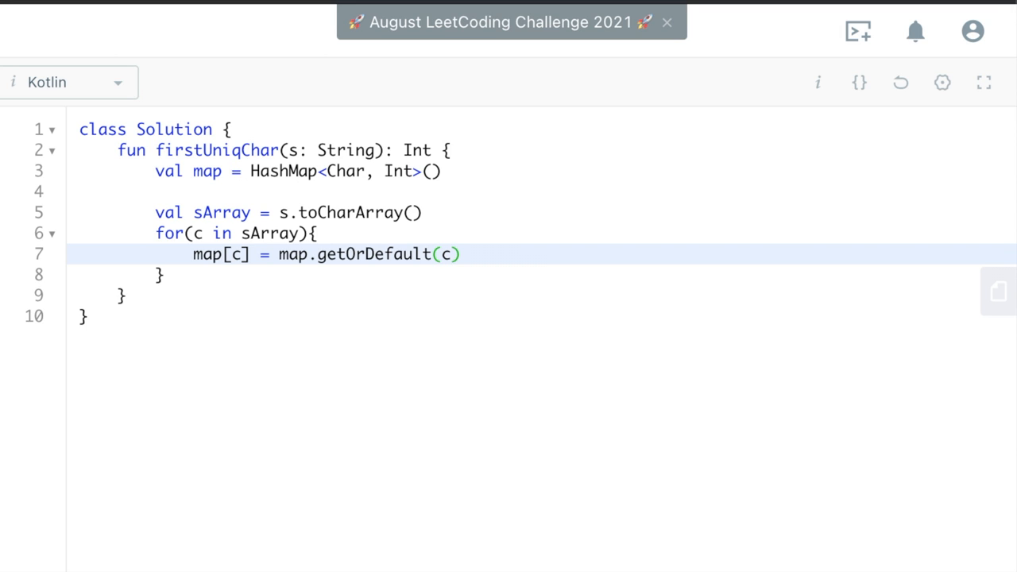
text(,)
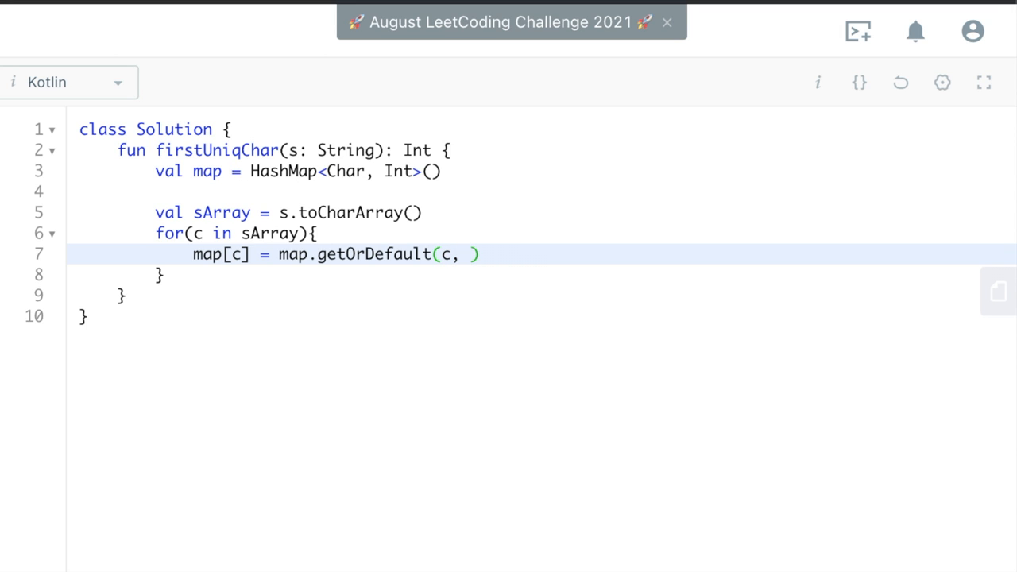
text(0)
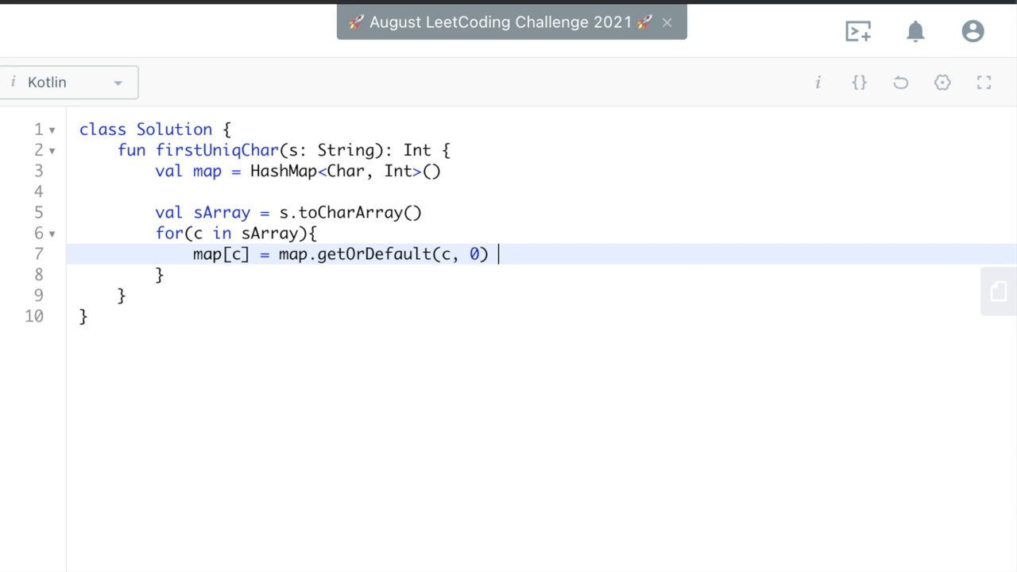
text(+ 1)
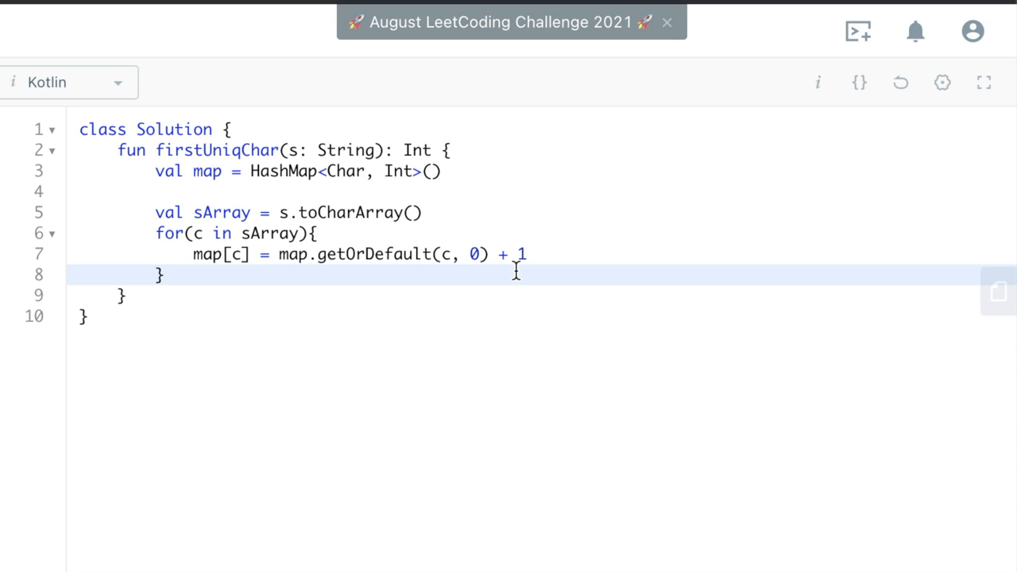
Step: Write the second loop for(i in 0 until sArray.size){ over the indices
text(for)
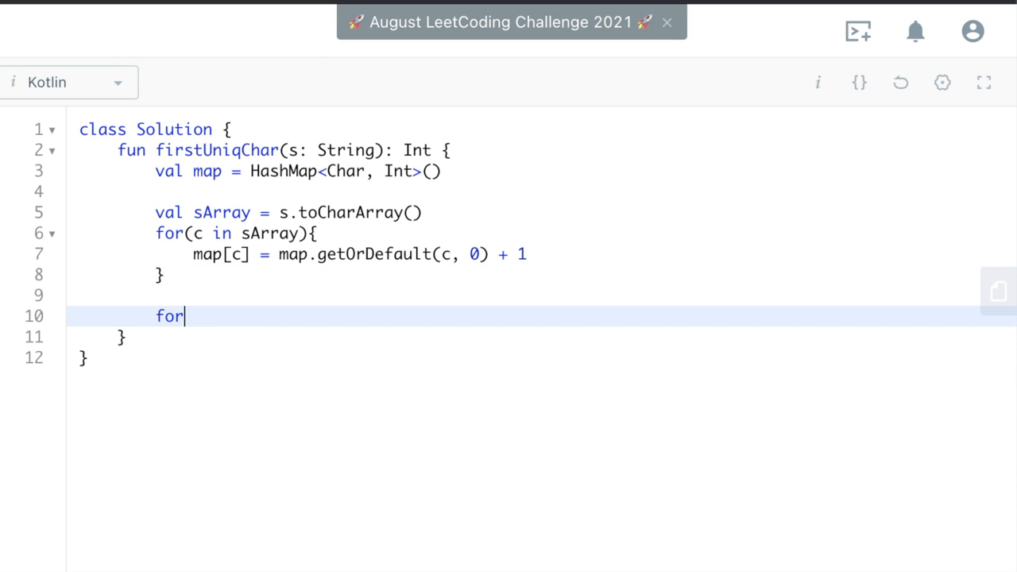
text(())
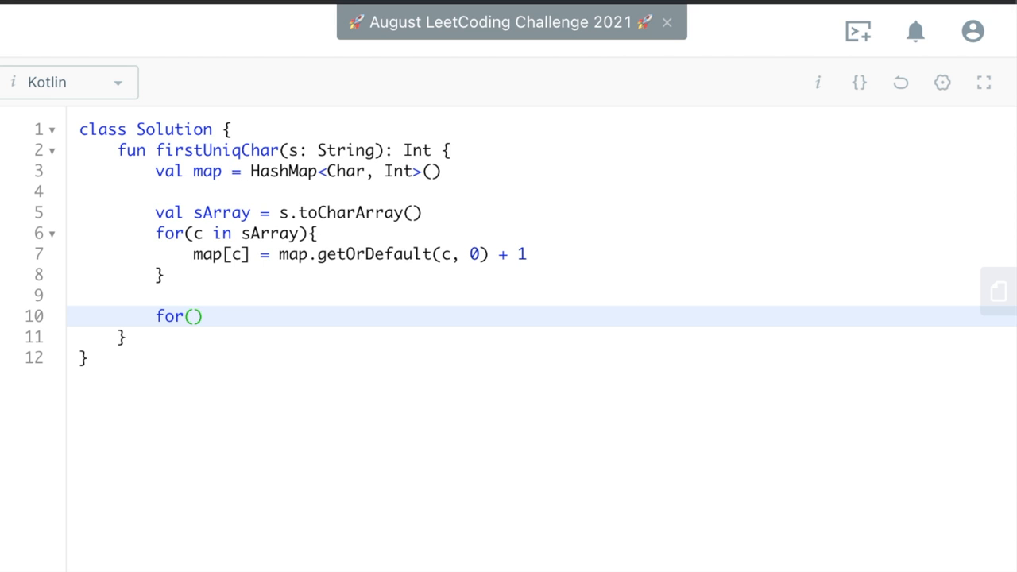
click(197, 316)
text(i in 0 until )
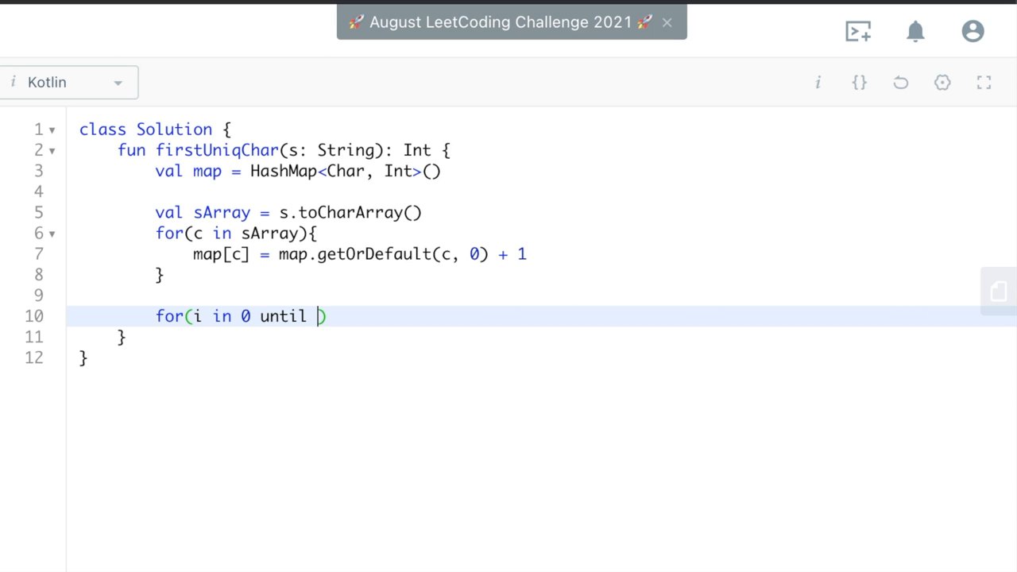
text(sArray.size)
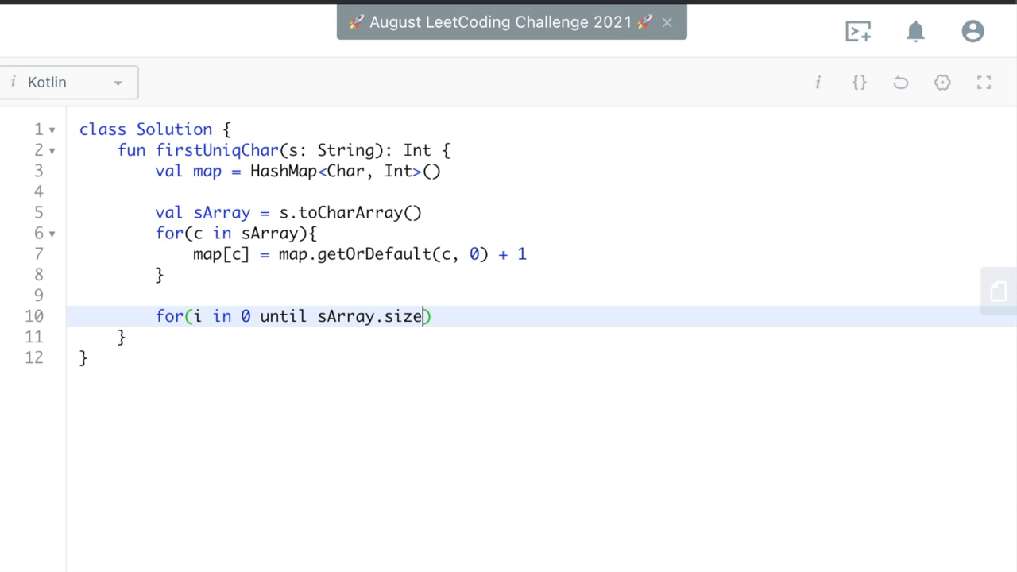
text({)
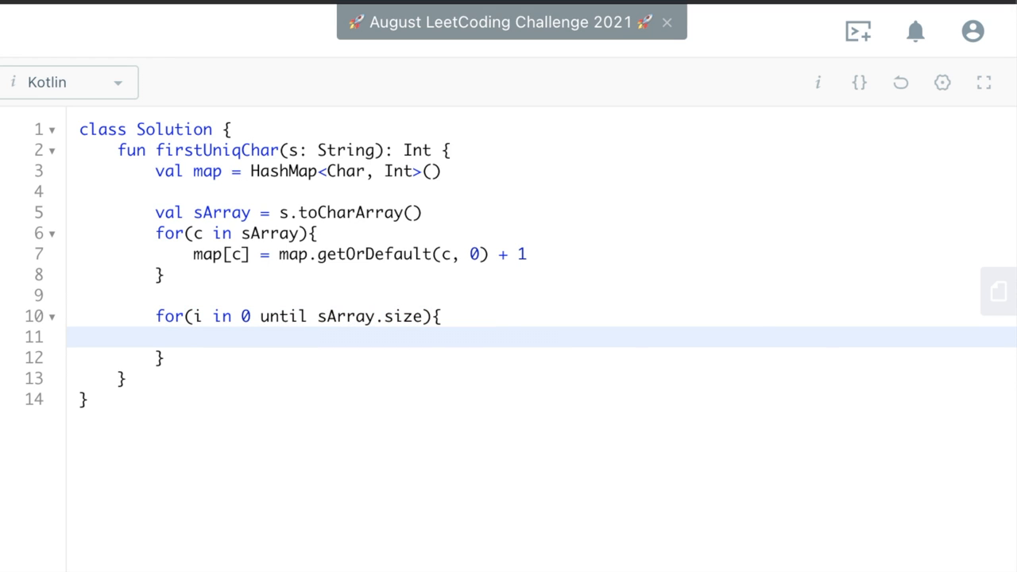
Step: Return i when map[sArray[i]] == 1 and begin the final return line
text(if)
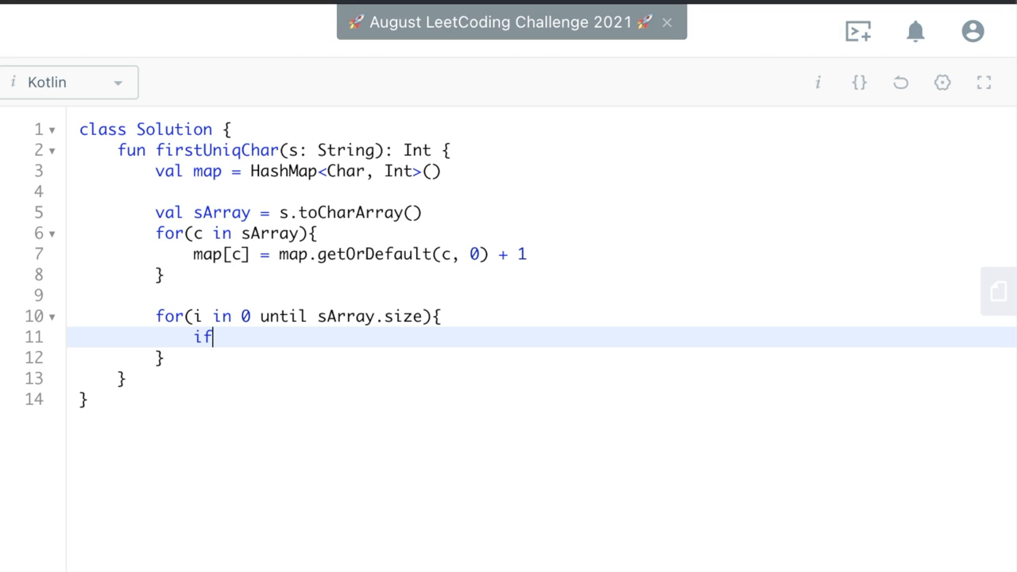
text(()
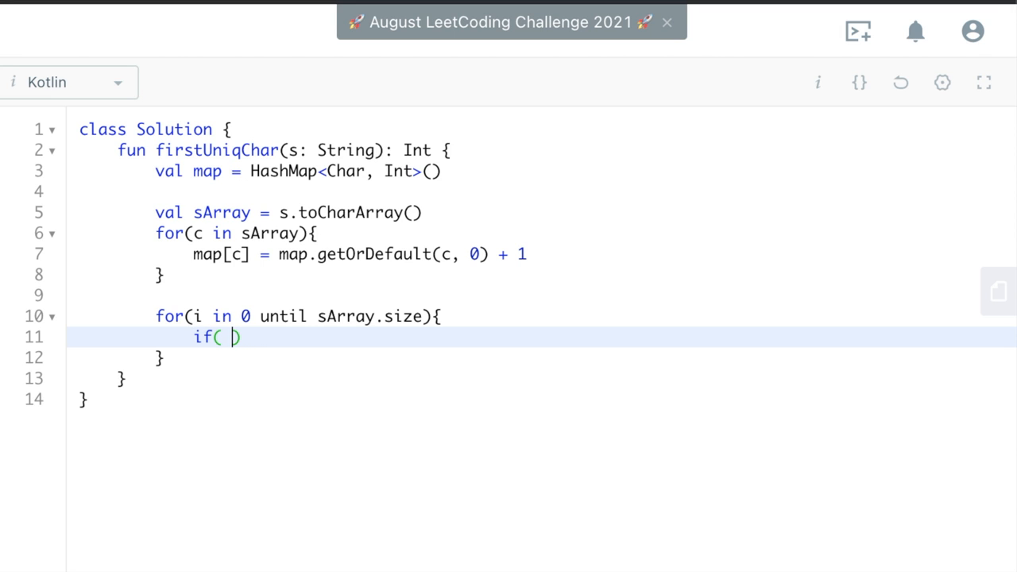
text(map[ sArray[i])
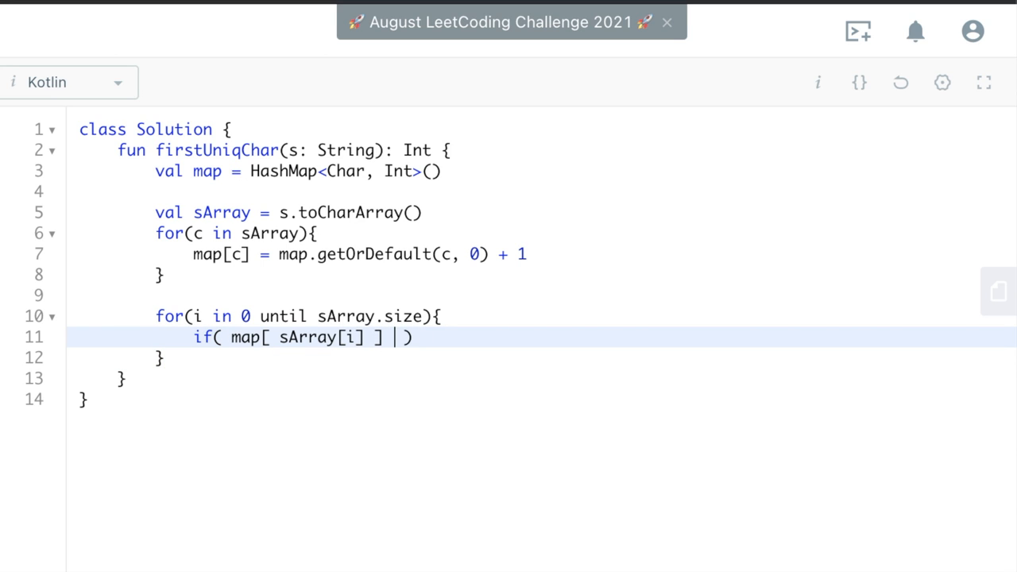
text(== 1)
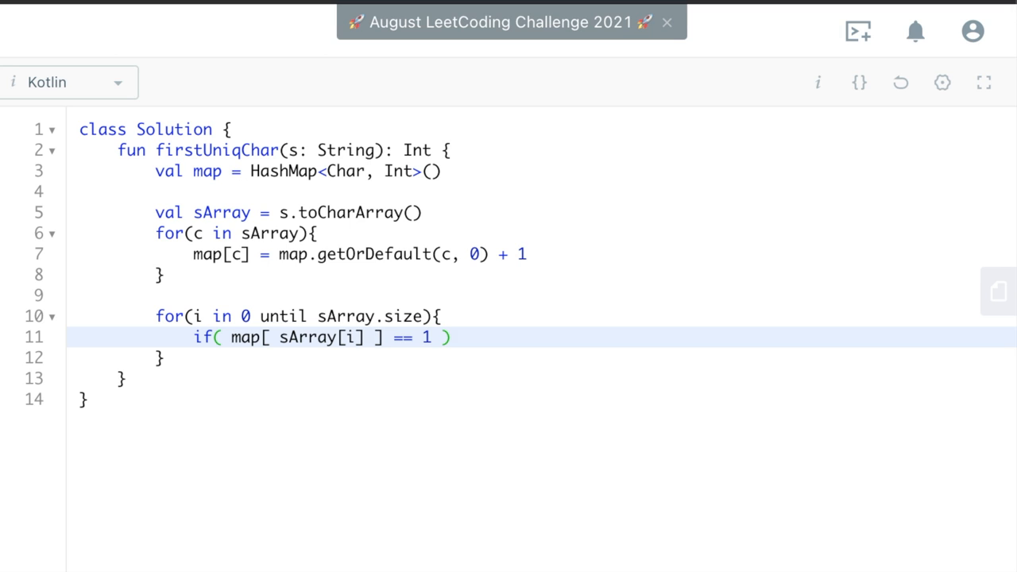
text(return i)
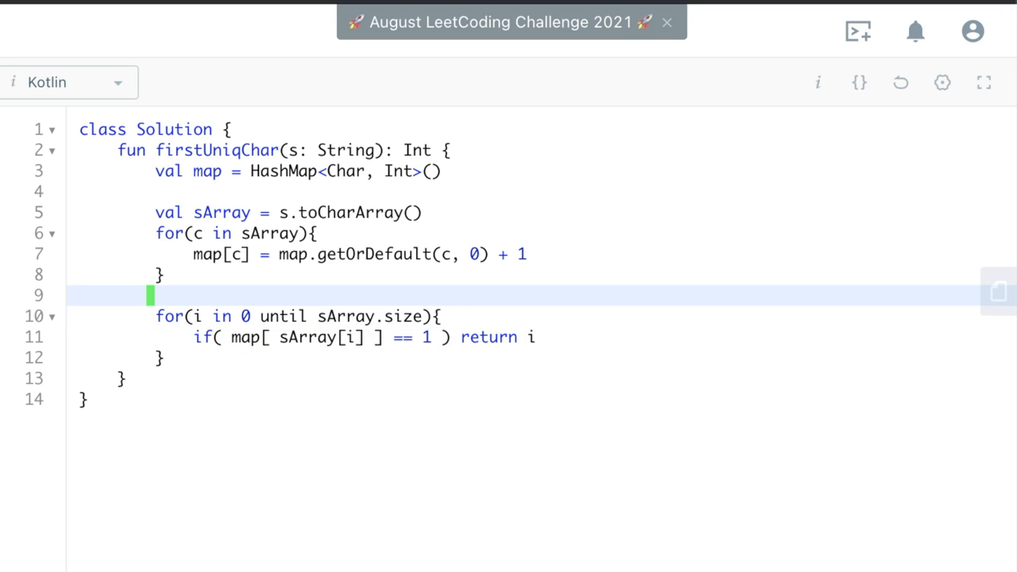
text(retu)
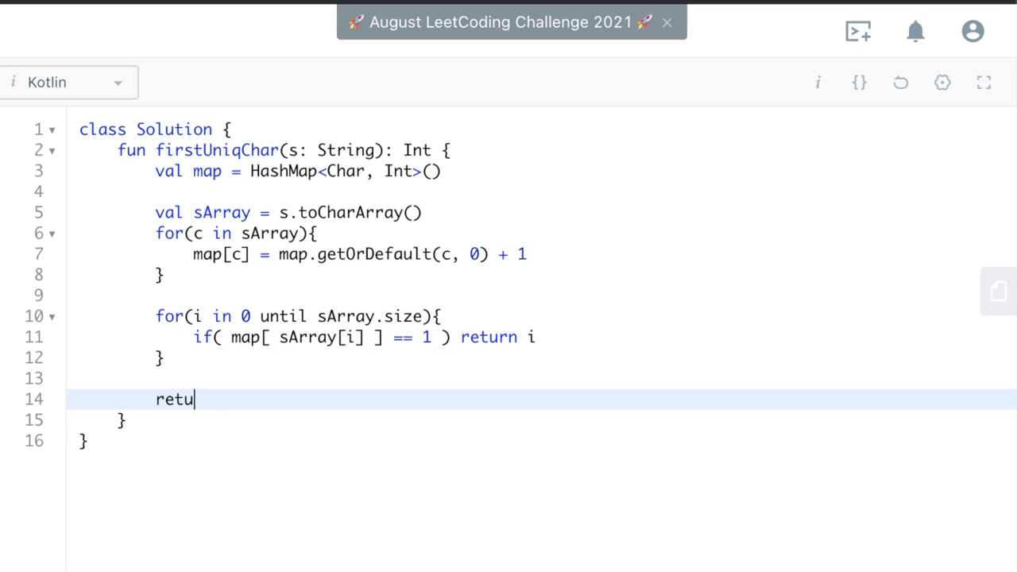
Step: Finish return -1 and run the example tests to get an Accepted result
text(rn -1)
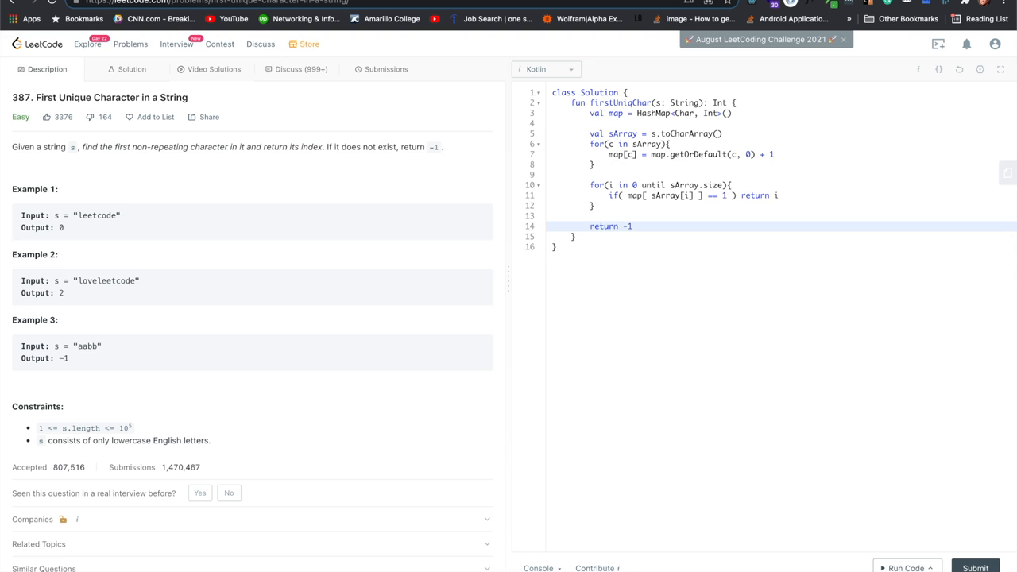
mouse_move(779, 372)
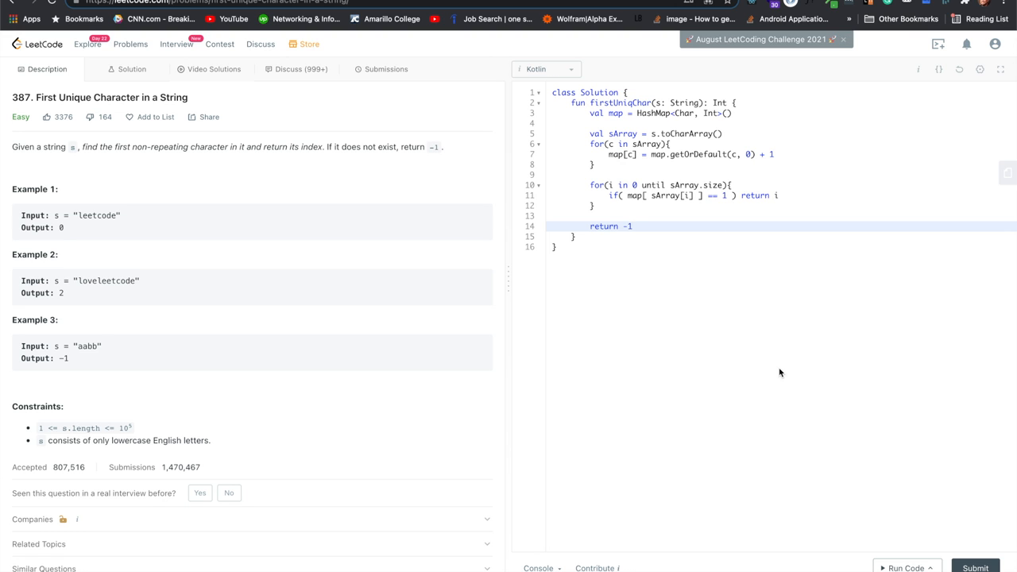
click(906, 567)
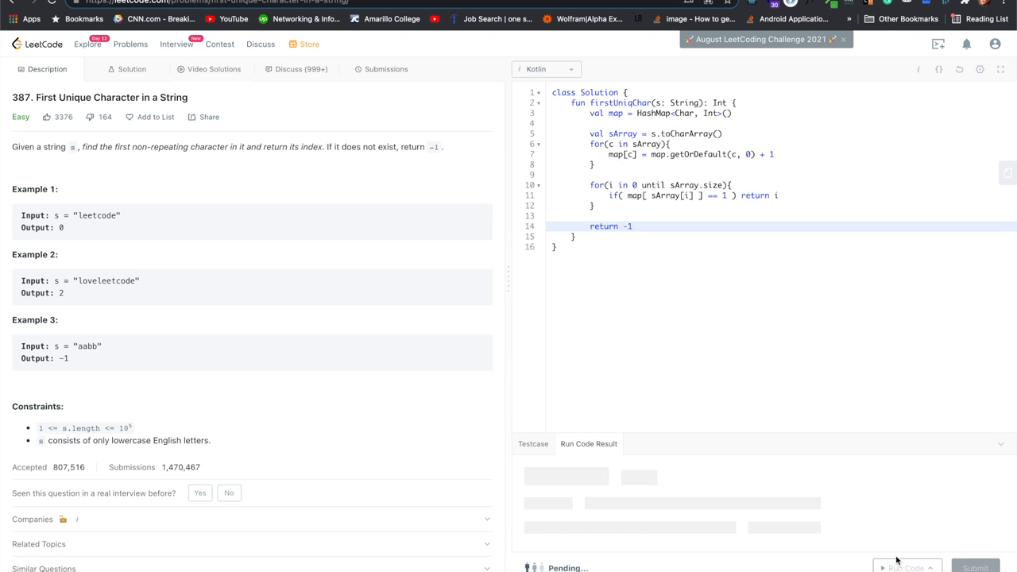
click(905, 568)
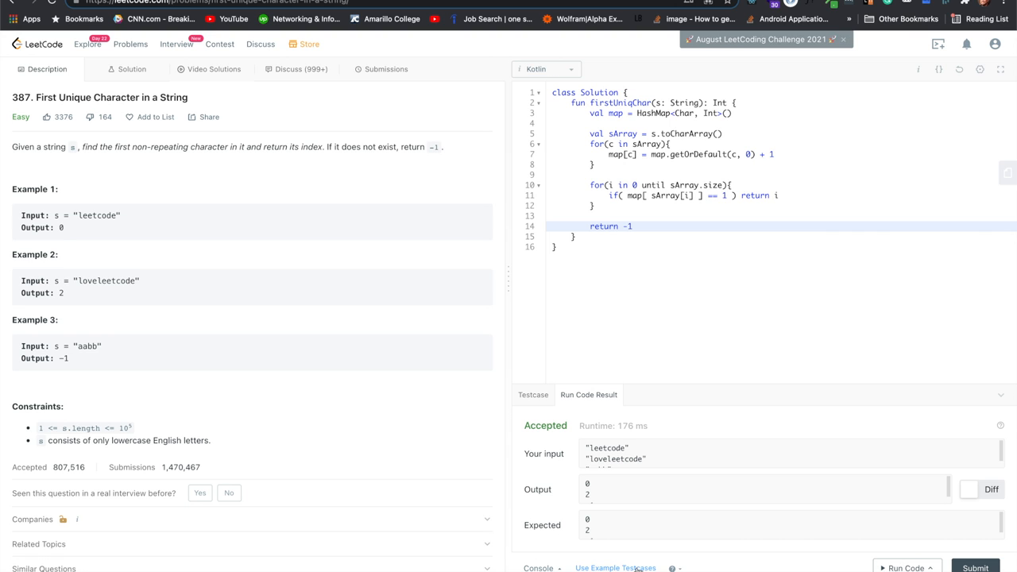
click(975, 567)
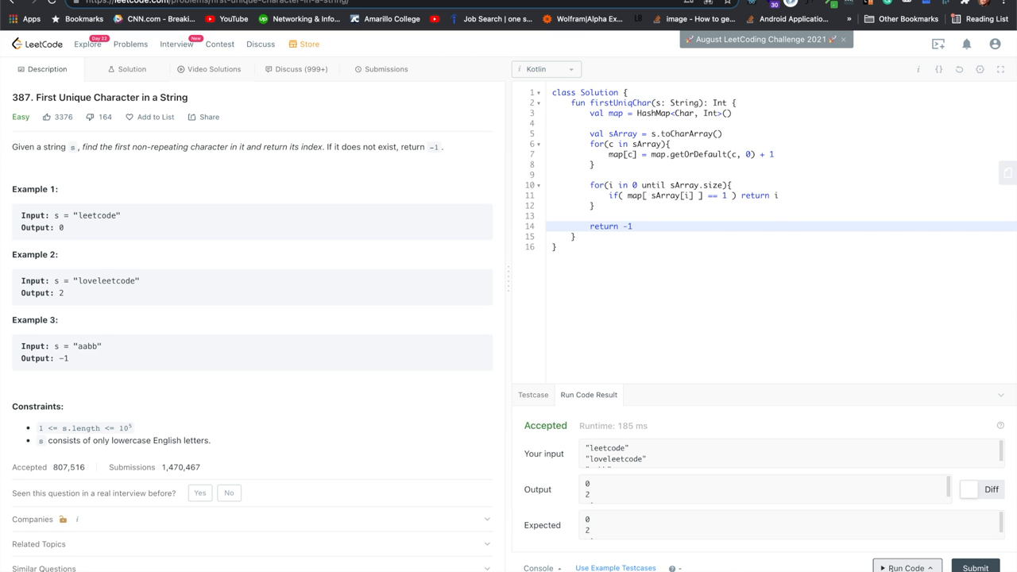
Step: Submit the solution for an Accepted verdict, then return to the Description view
click(386, 70)
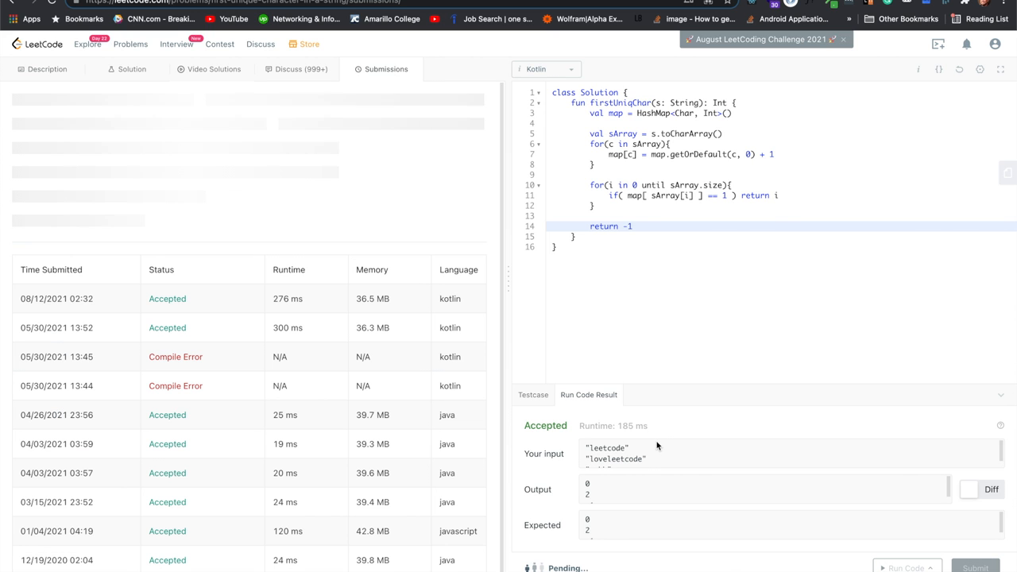
click(976, 567)
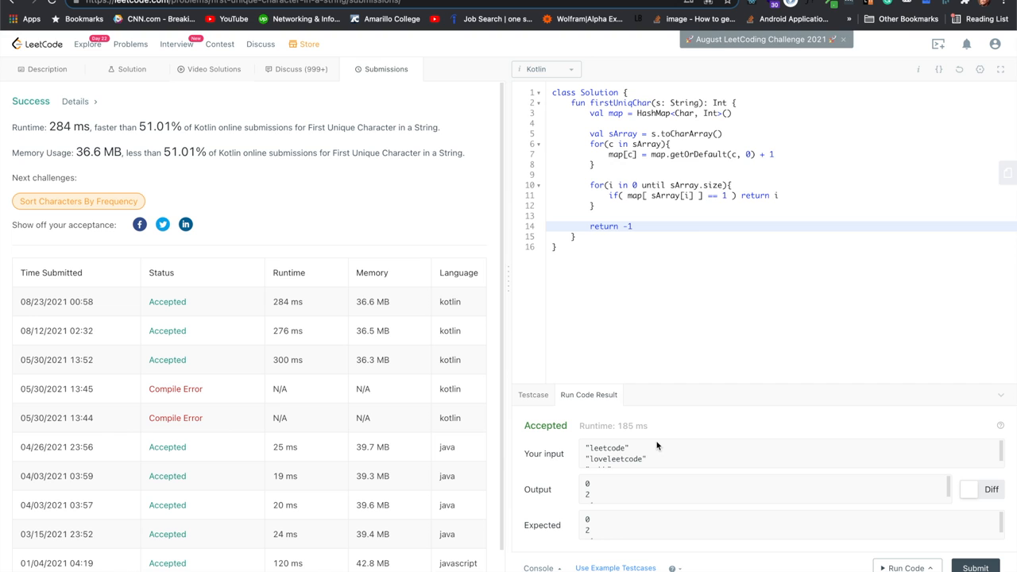
click(47, 70)
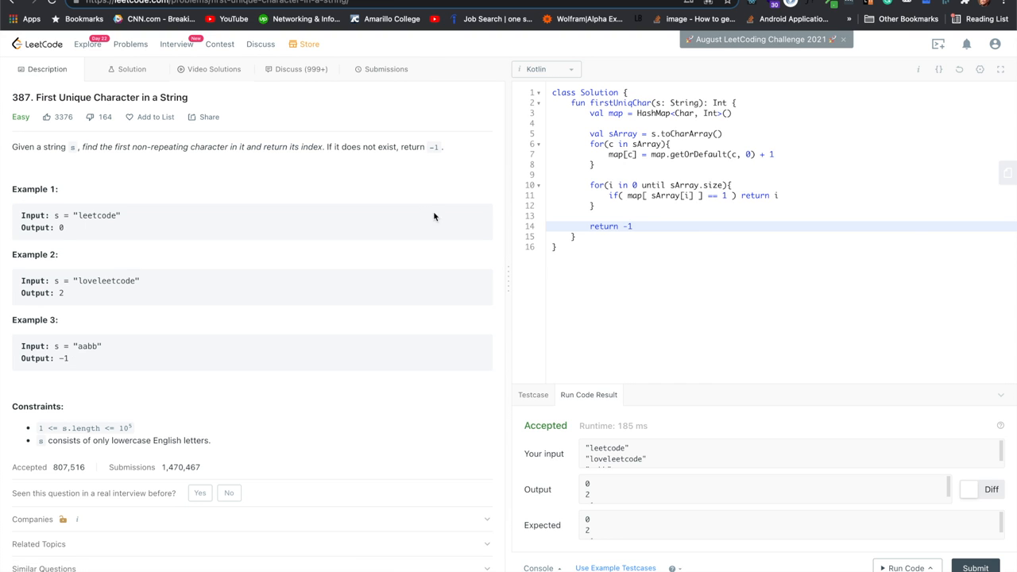
mouse_move(819, 445)
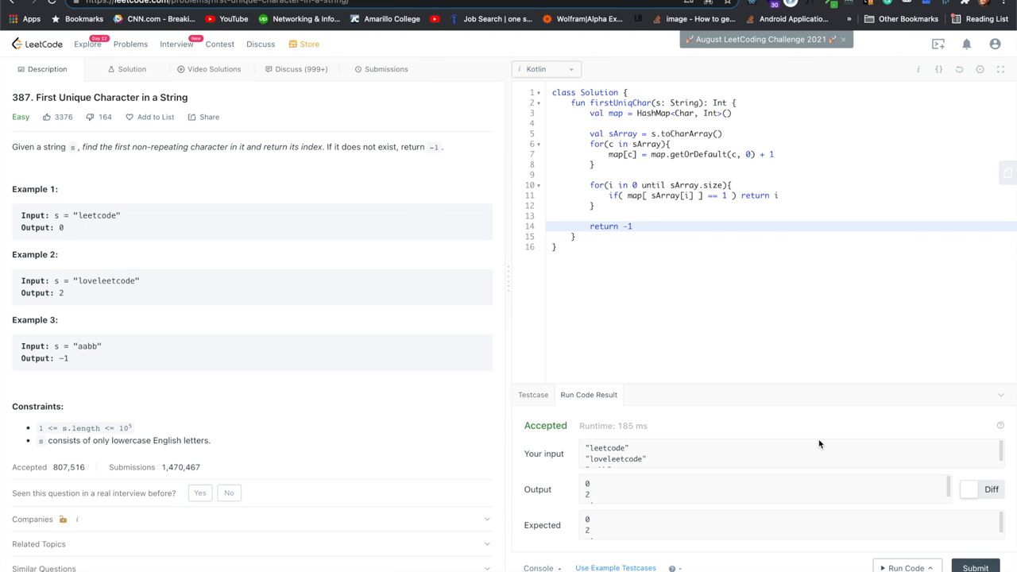